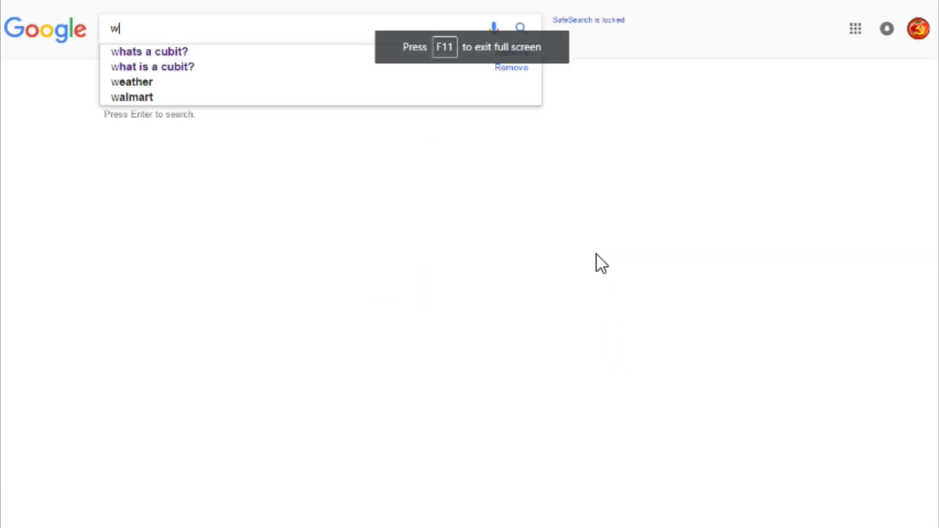
Step: Pick the 'what is a cubit?' suggestion and preview the bearded man's forearm-measurement photo
click(152, 66)
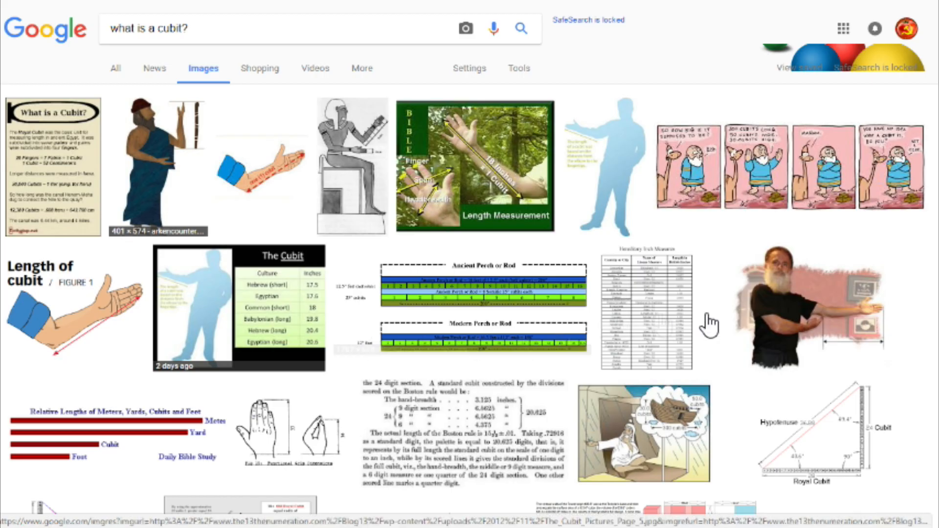
click(811, 305)
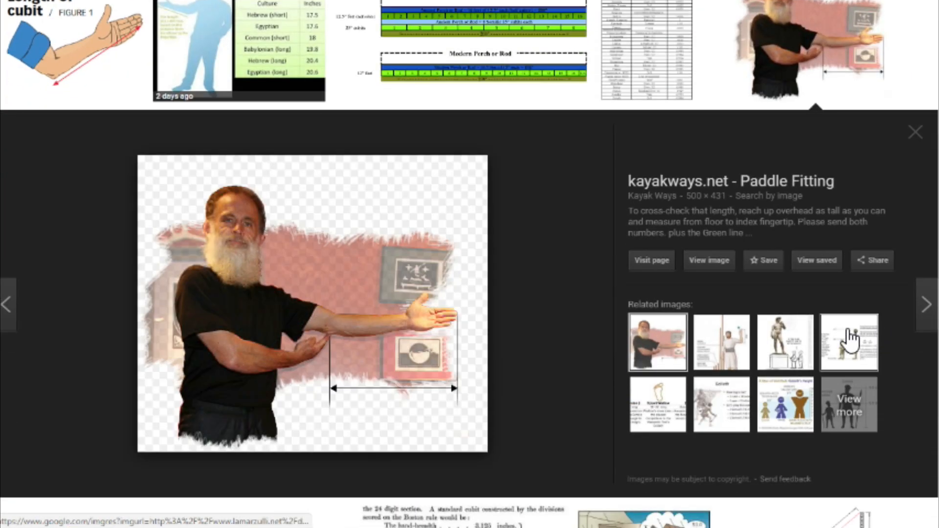